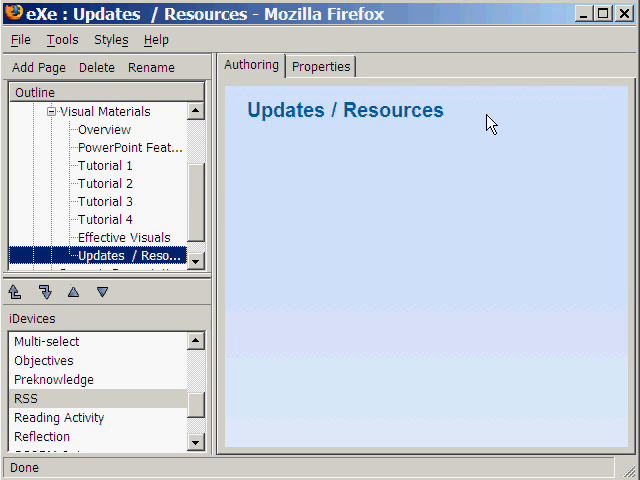
{"action": "mouse_move", "coordinate": [474, 124]}
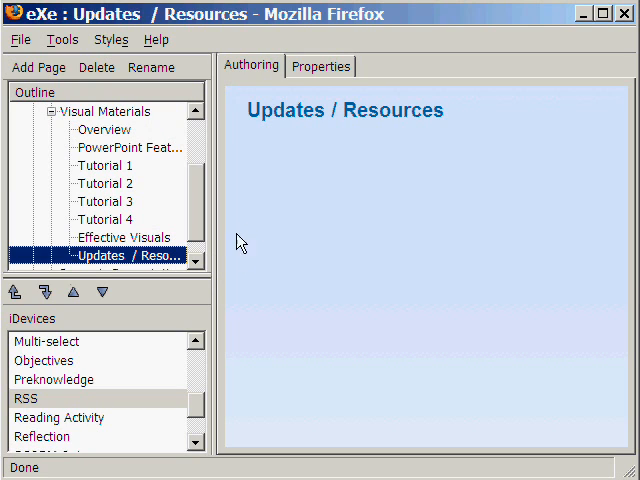
{"action": "mouse_move", "coordinate": [44, 404]}
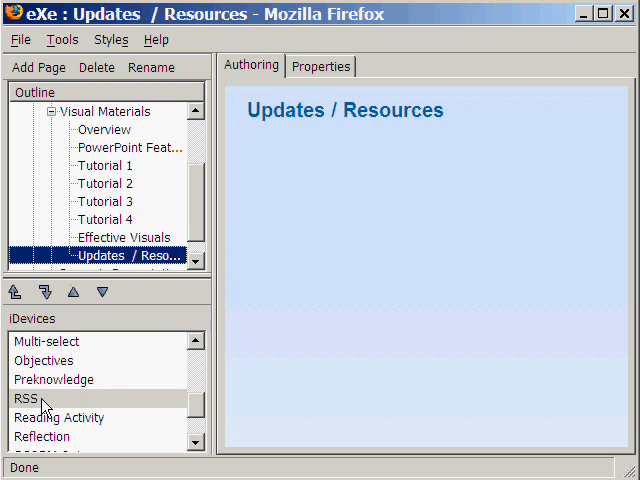
- Bring the BNET Microsoft PowerPoint resources page to its 'Subscribe to this listing via RSS' link
{"action": "left_click", "coordinate": [24, 398]}
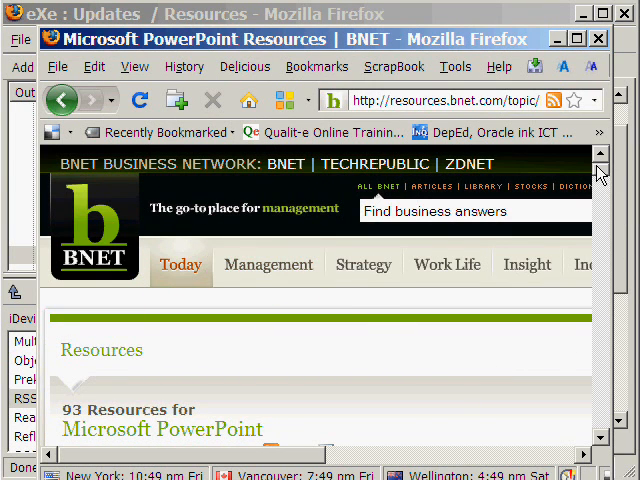
{"action": "scroll", "scroll_direction": "down", "scroll_amount": 3}
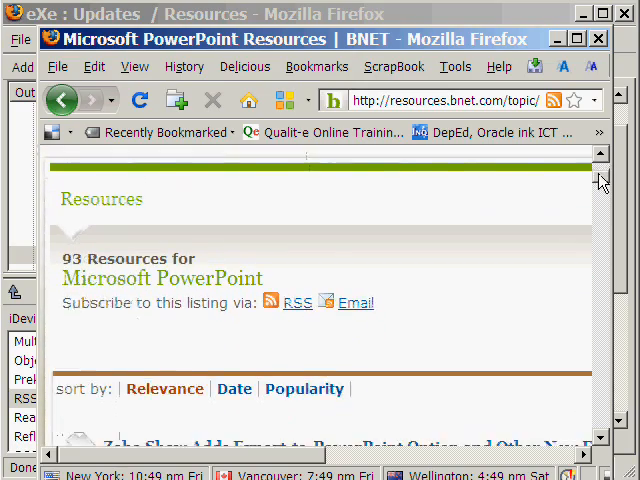
{"action": "scroll", "scroll_direction": "down", "scroll_amount": 3}
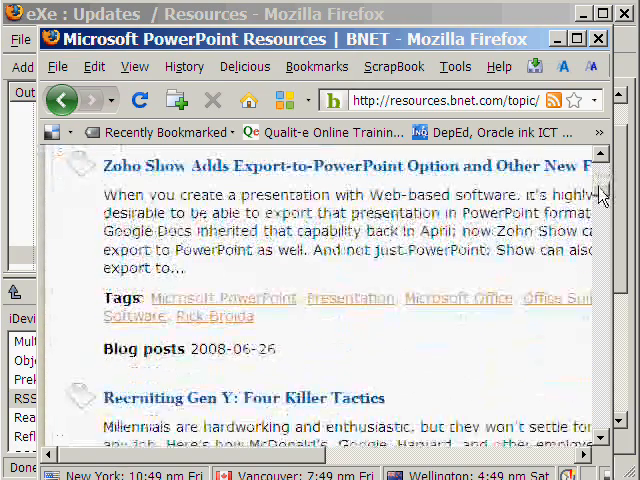
{"action": "scroll", "scroll_direction": "down", "scroll_amount": 3}
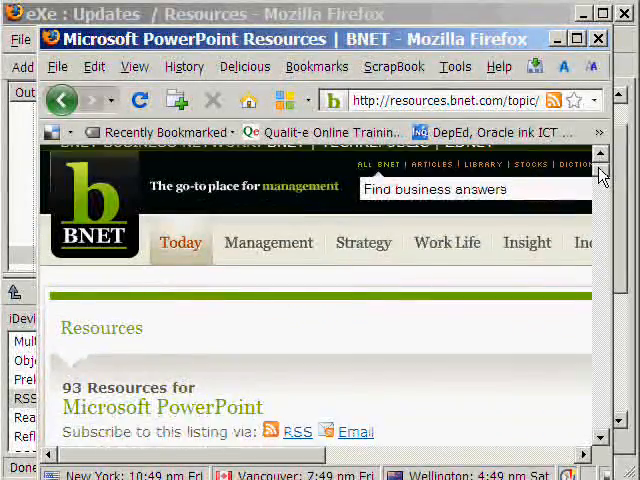
{"action": "scroll", "scroll_direction": "down", "scroll_amount": 3}
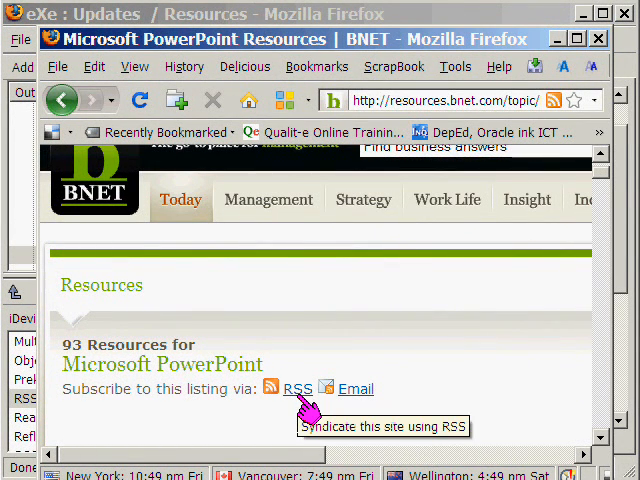
- Add the PowerPoint resources feed as a live bookmark and view its posts in the Bookmarks menu
{"action": "left_click", "coordinate": [296, 388]}
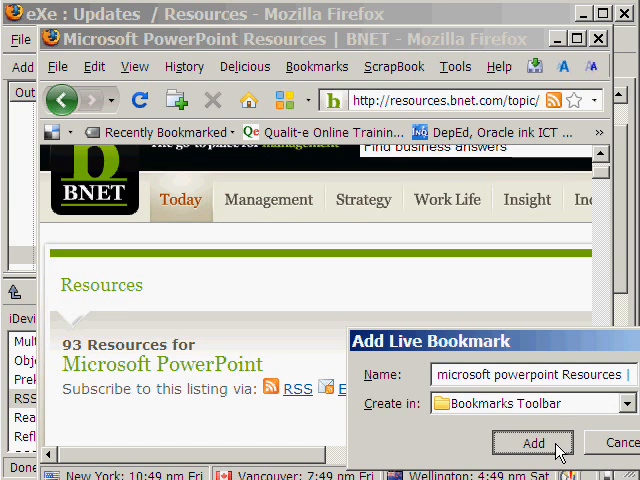
{"action": "left_click", "coordinate": [532, 444]}
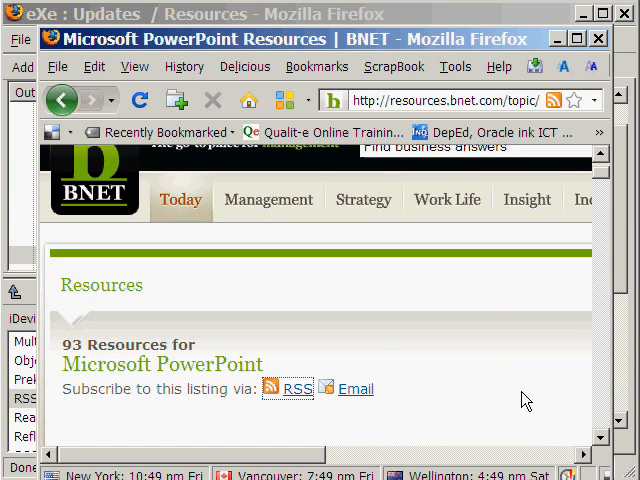
{"action": "left_click", "coordinate": [316, 66]}
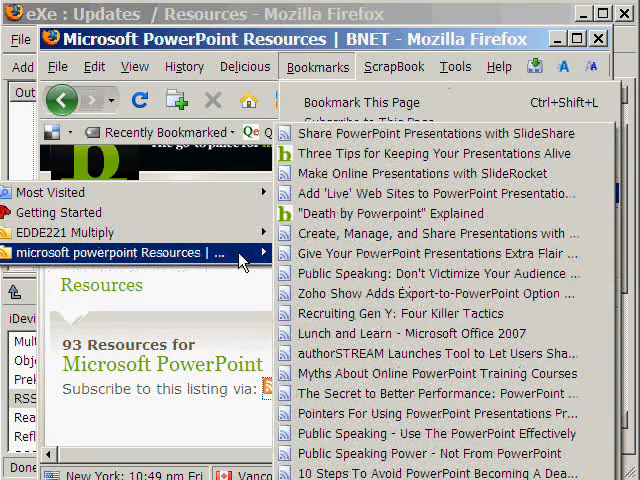
- Copy the feed location URL from the live bookmark's Properties for use in eXe
{"action": "right_click", "coordinate": [130, 252]}
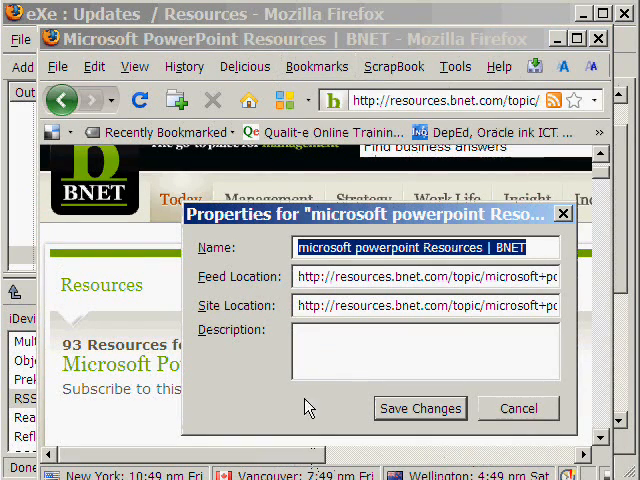
{"action": "mouse_move", "coordinate": [258, 288]}
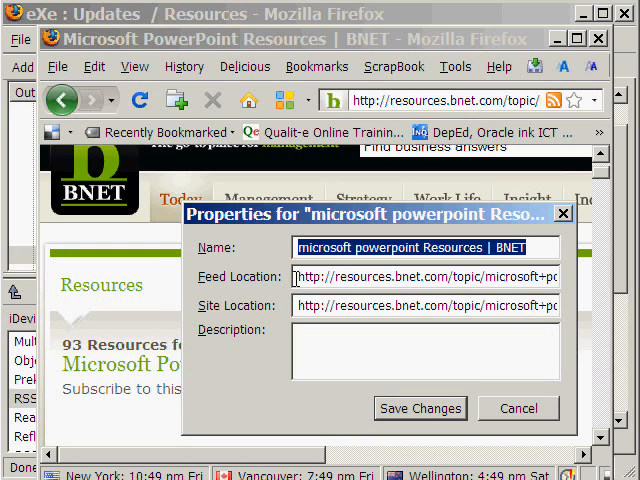
{"action": "left_click", "coordinate": [424, 276]}
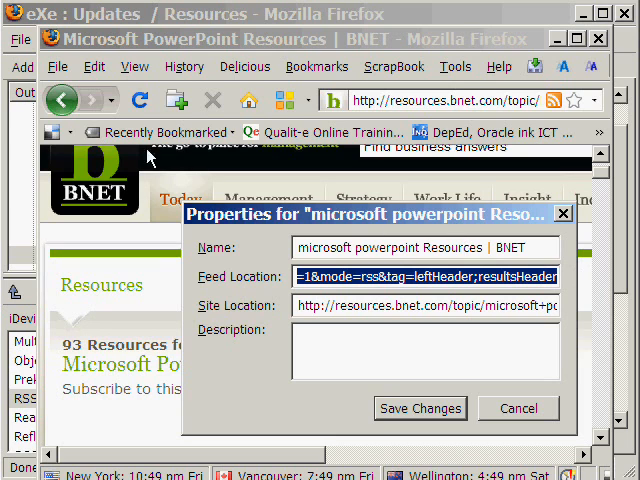
{"action": "mouse_move", "coordinate": [24, 132]}
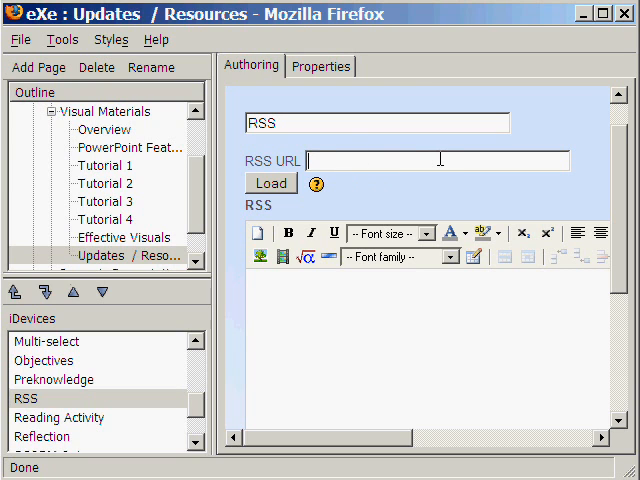
- Load the BNET PowerPoint feed URL into the RSS iDevice and review the pulled-in post links
{"action": "type", "text": "1&mode=rss&tag=leftHeader;resultsHeader"}
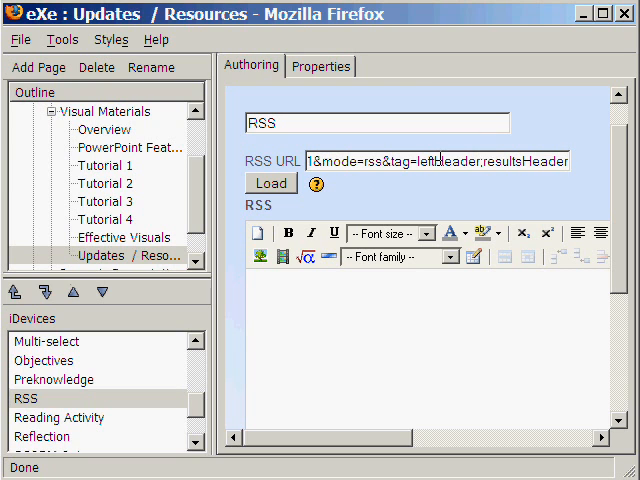
{"action": "left_click", "coordinate": [272, 184]}
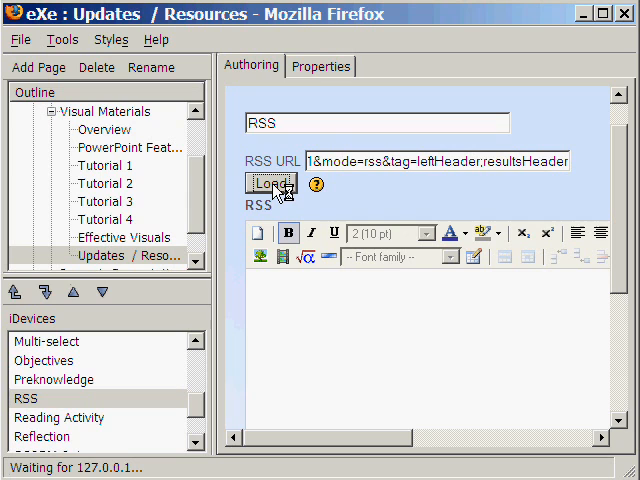
{"action": "left_click", "coordinate": [270, 184]}
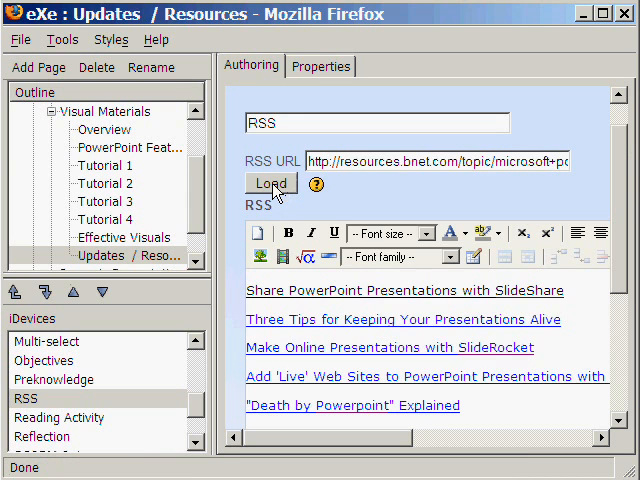
{"action": "mouse_move", "coordinate": [476, 232]}
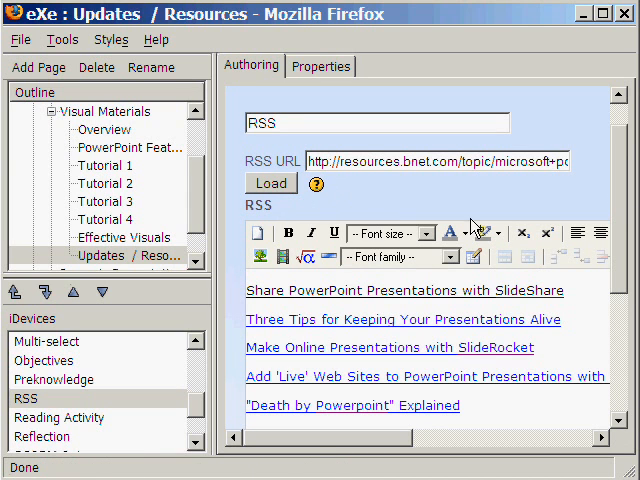
{"action": "scroll", "scroll_direction": "down", "scroll_amount": 3}
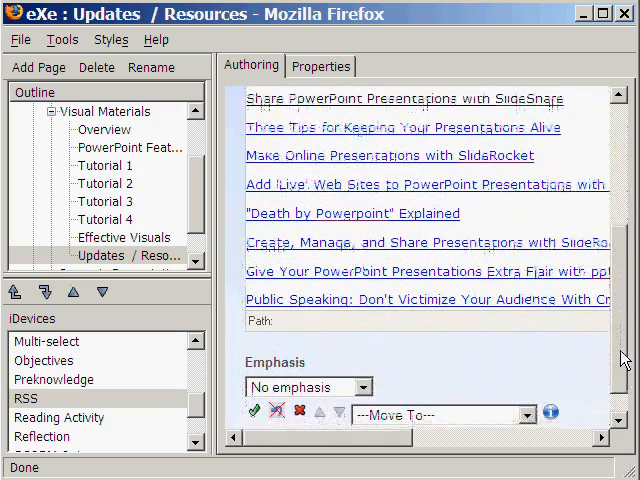
{"action": "scroll", "scroll_direction": "down", "scroll_amount": 3}
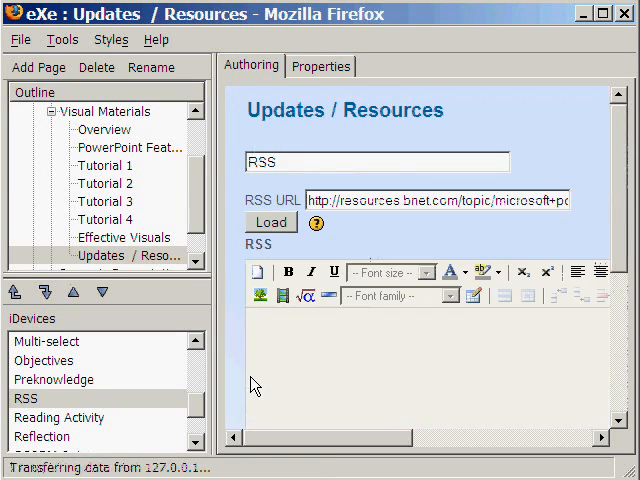
- Mark the RSS iDevice done and open the 'Three Tips' post link in a new window
{"action": "left_click", "coordinate": [268, 222]}
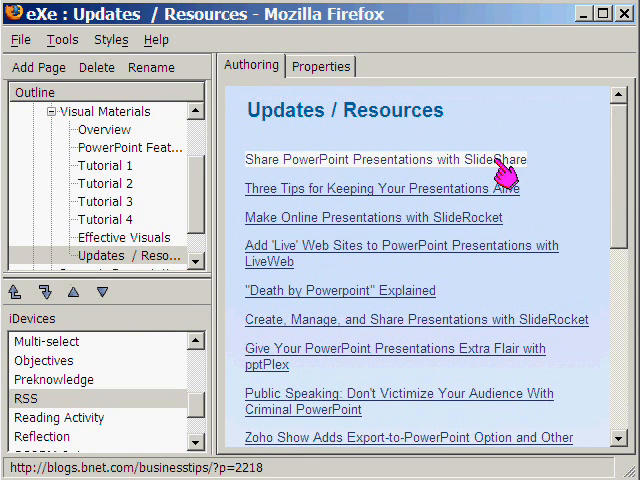
{"action": "right_click", "coordinate": [376, 188]}
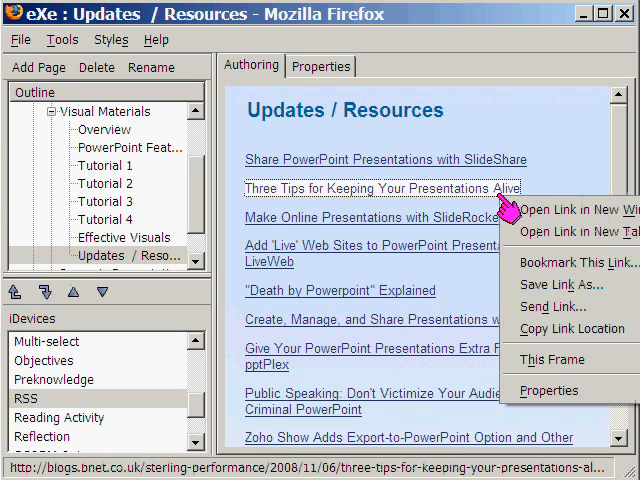
{"action": "left_click", "coordinate": [564, 210]}
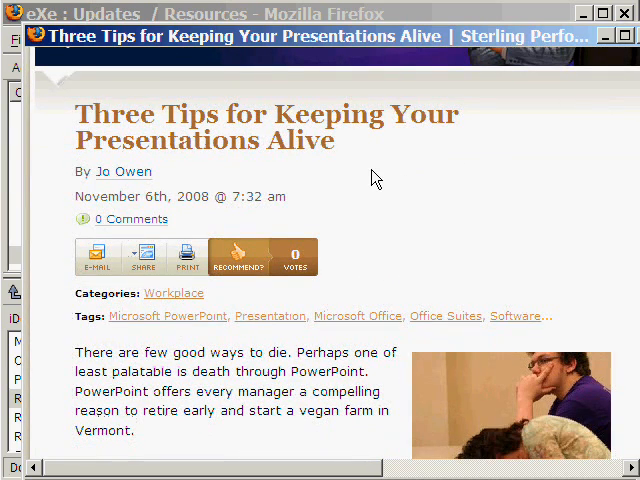
{"action": "mouse_move", "coordinate": [532, 176]}
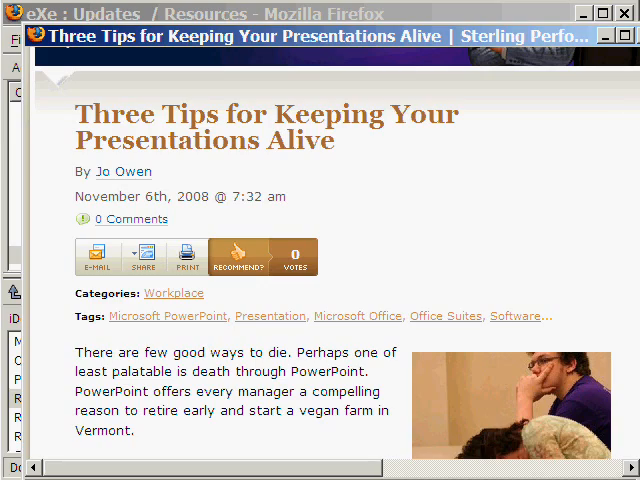
- Scroll through the 'Three Tips for Keeping Your Presentations Alive' blog post
{"action": "scroll", "scroll_direction": "down", "scroll_amount": 3}
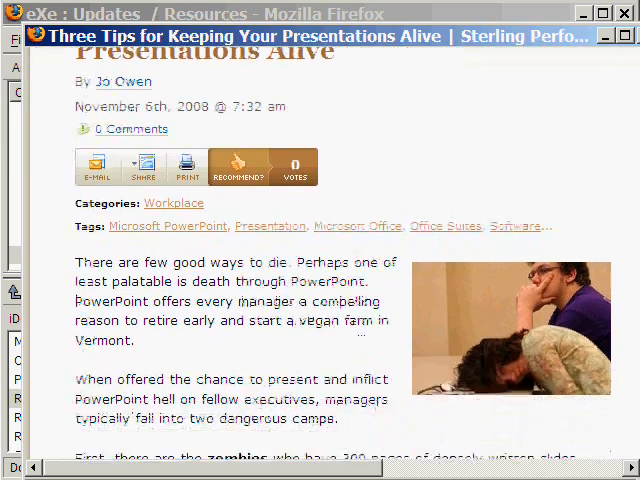
{"action": "scroll", "scroll_direction": "down", "scroll_amount": 3}
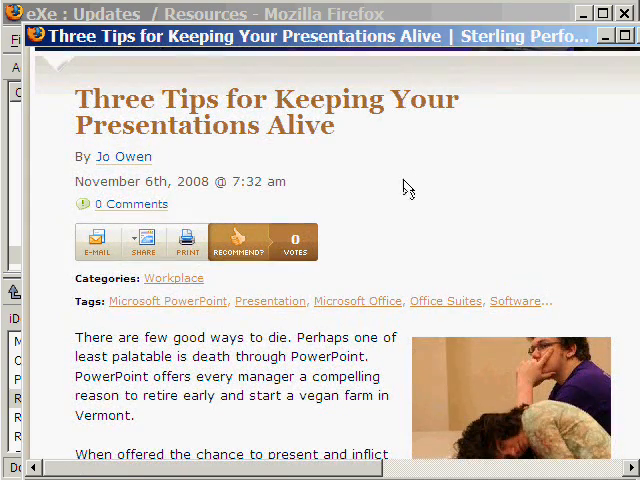
{"action": "mouse_move", "coordinate": [500, 152]}
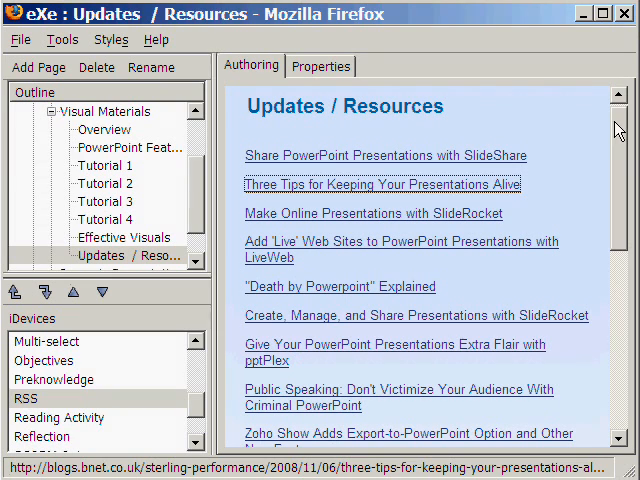
{"action": "mouse_move", "coordinate": [508, 124]}
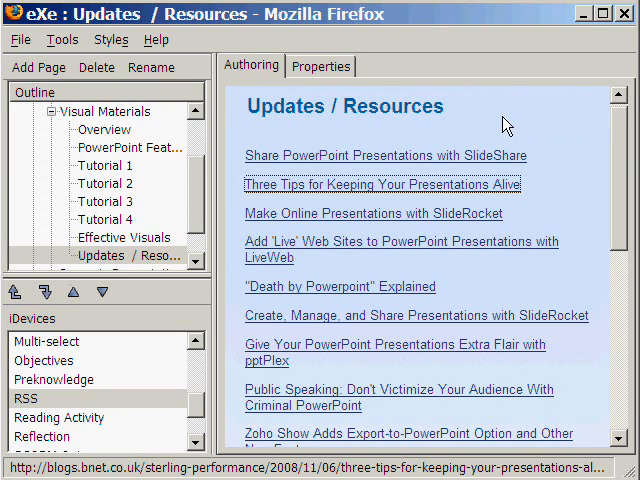